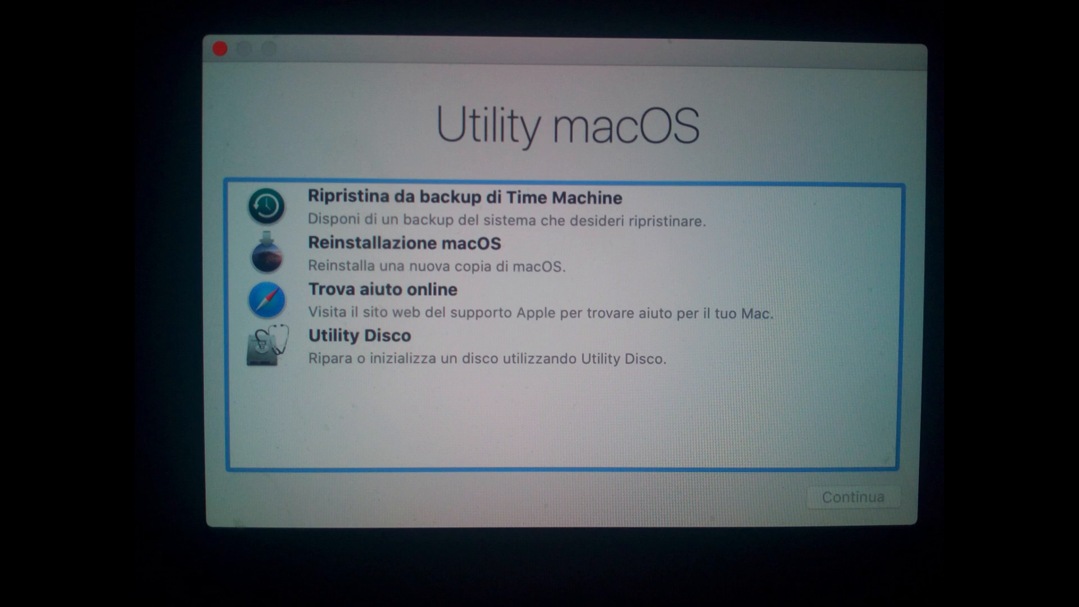
- Open the Utility menu in Recovery to reveal the Terminal entry
left_click(540, 111)
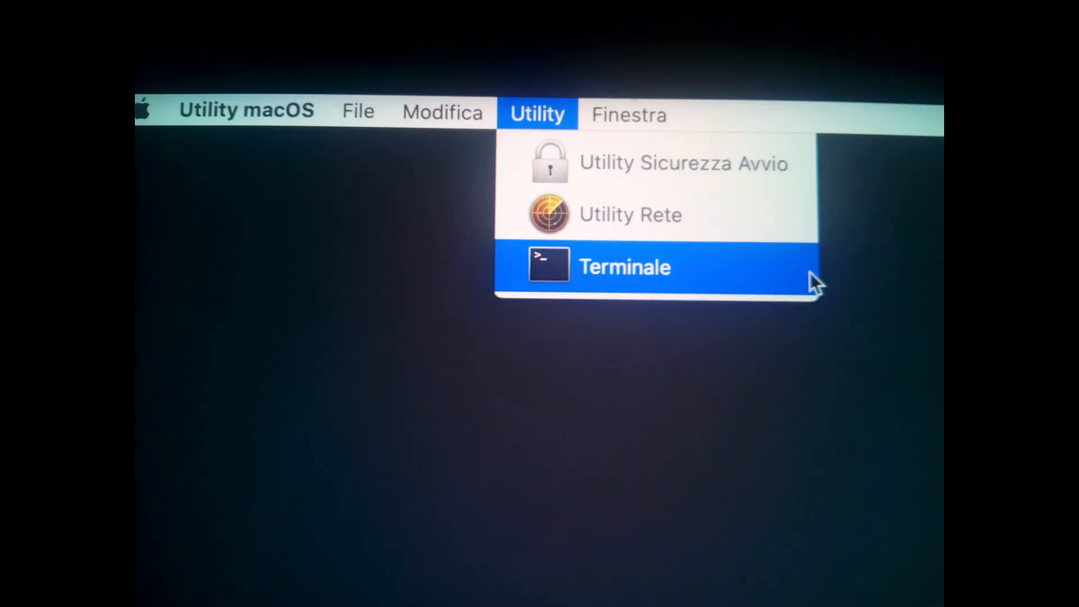
left_click(623, 267)
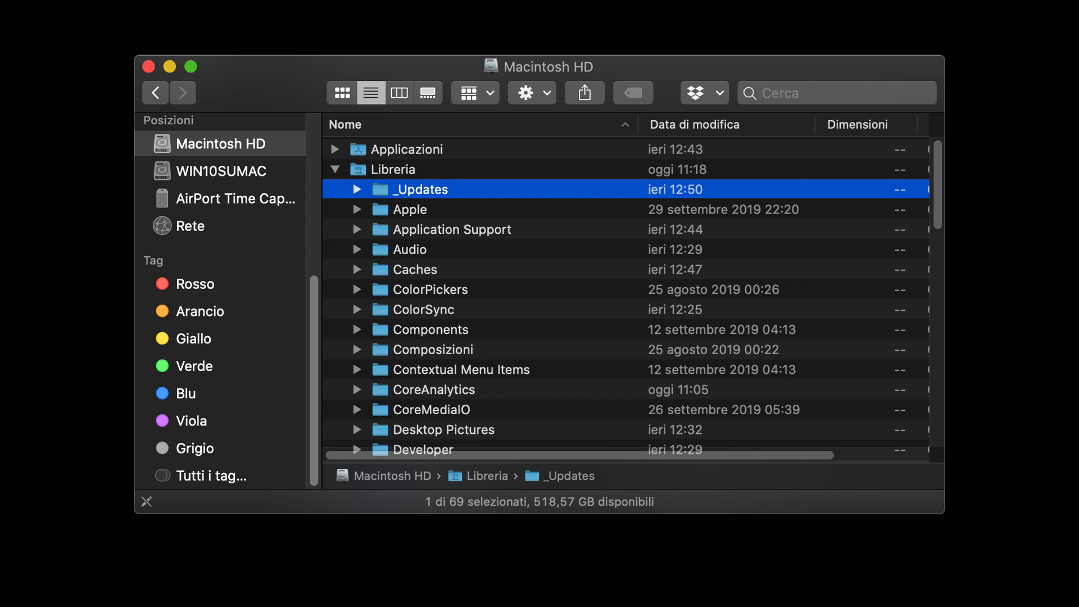
- Scroll the Libreria listing in Finder down to its later subfolders through WebServer
scroll("down", 3)
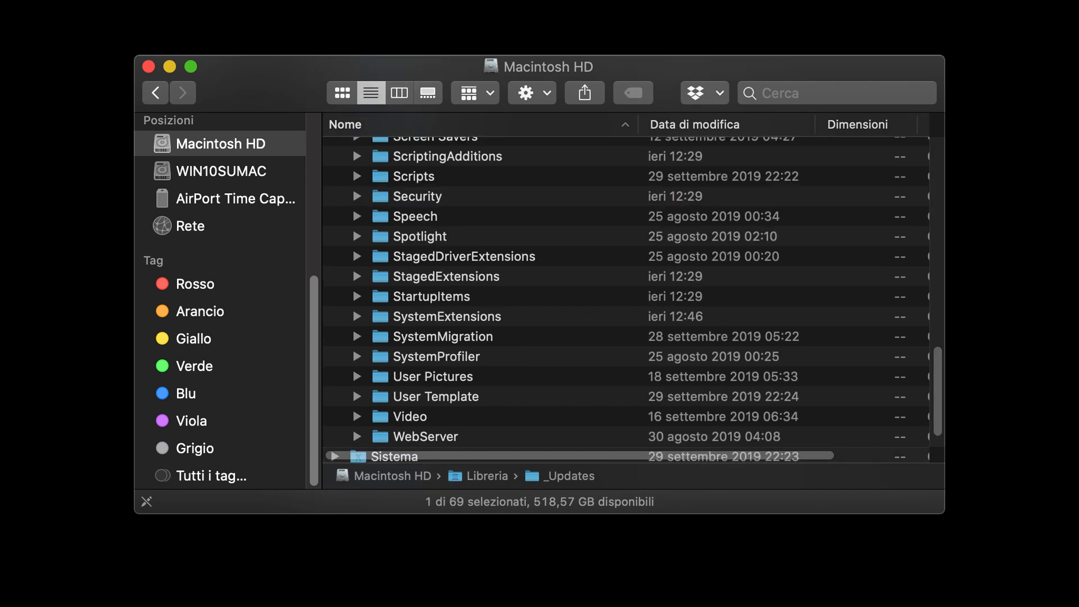